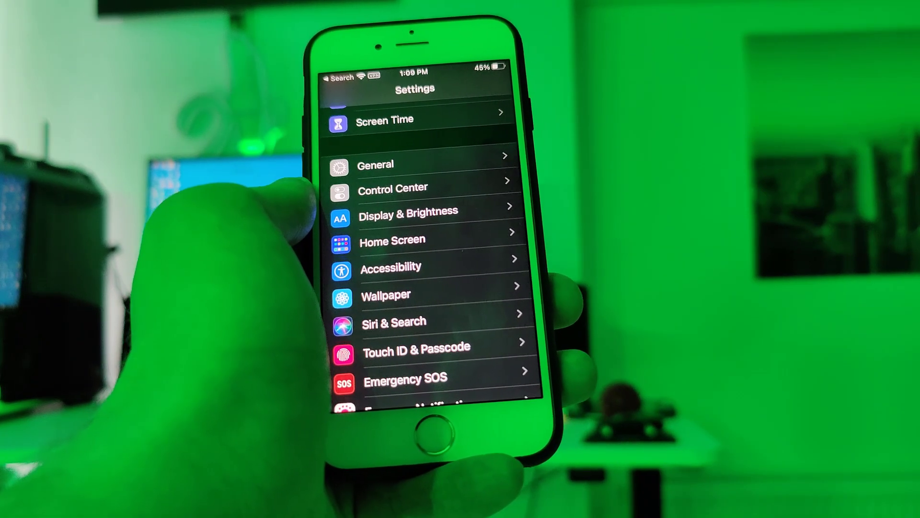
- Open Battery in Settings and confirm Low Power Mode is switched off
scroll("down", 3)
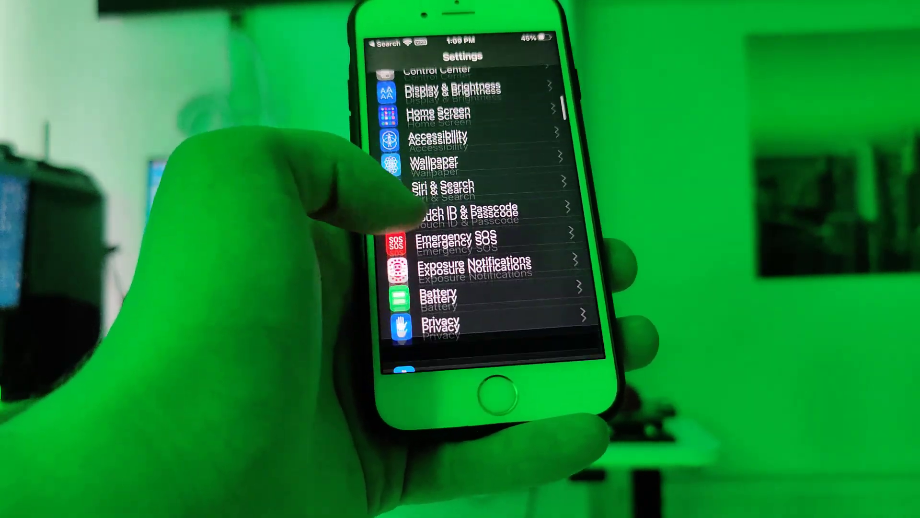
left_click(437, 296)
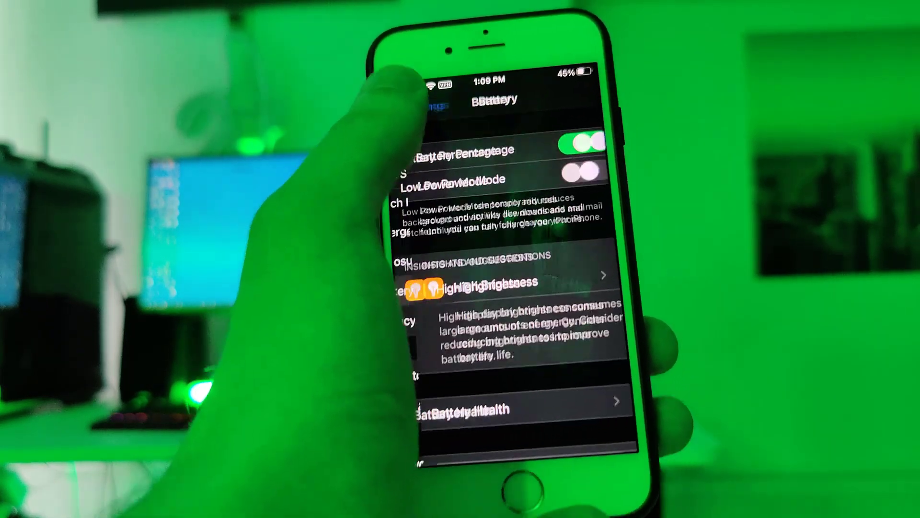
left_click(446, 100)
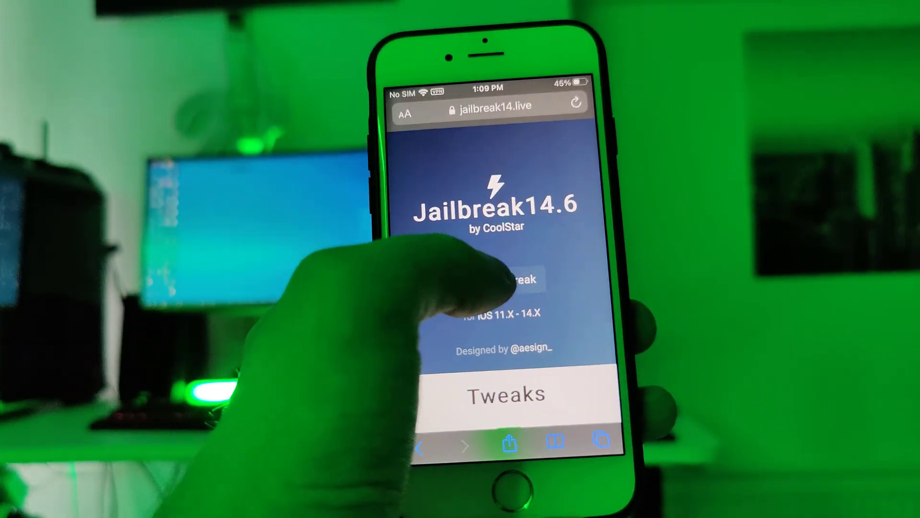
- Tap Start Jailbreak on jailbreak14.live to bring up the iOS 14.6.0 compatibility dialog
left_click(503, 279)
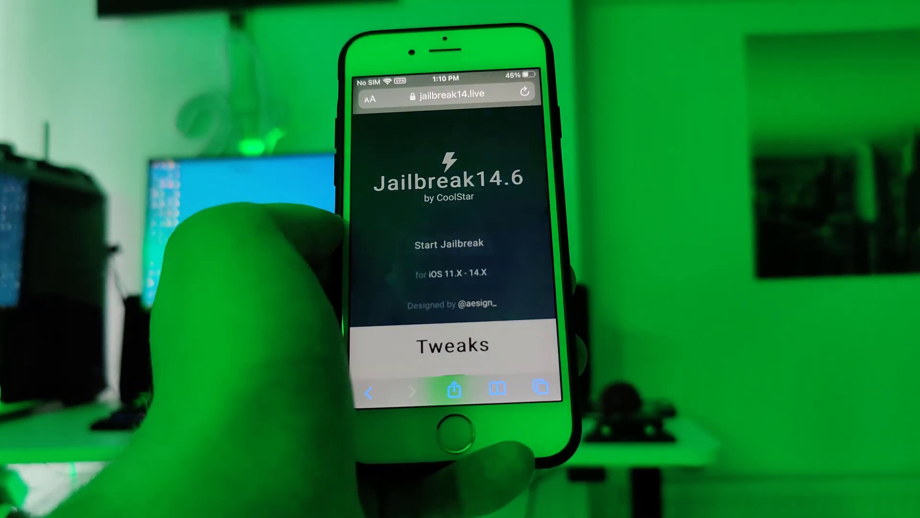
left_click(448, 244)
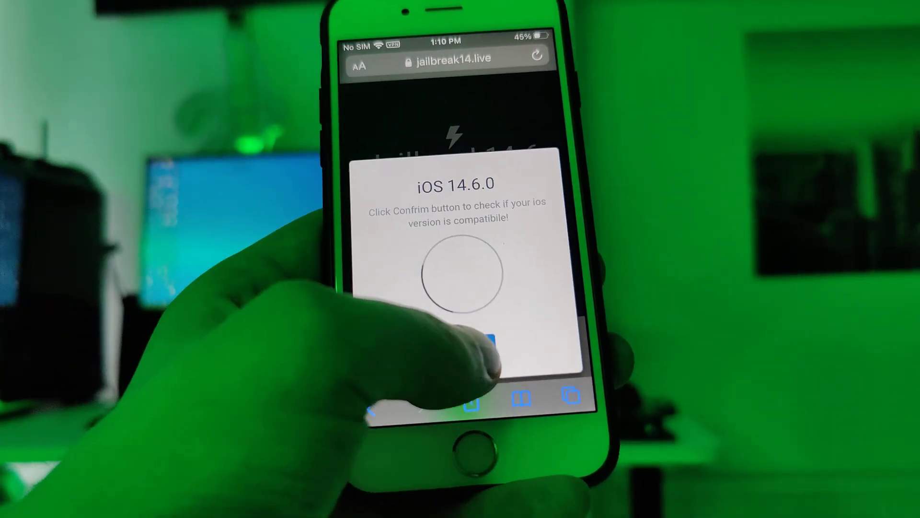
- Confirm the iOS 14.6.0 check to load the verifysuper.com Jailbreak Checkpoint page
left_click(476, 340)
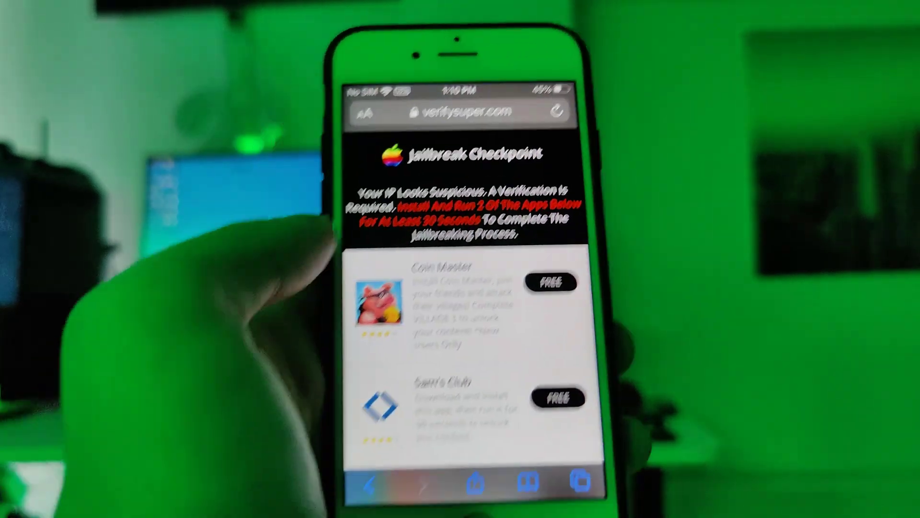
- Scroll the checkpoint list to install and open IRL: Social Calendar
scroll("down", 3)
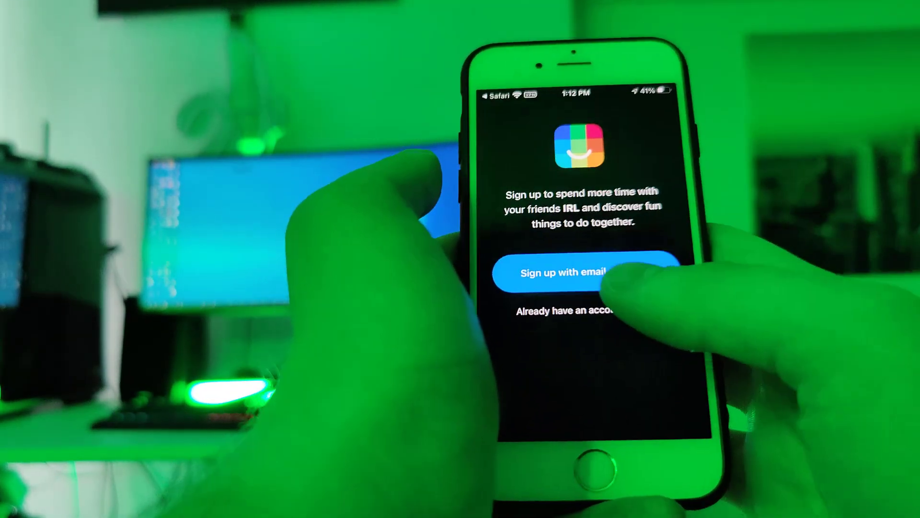
- Choose Sign up with email in IRL and enter a gmail.com address
left_click(587, 273)
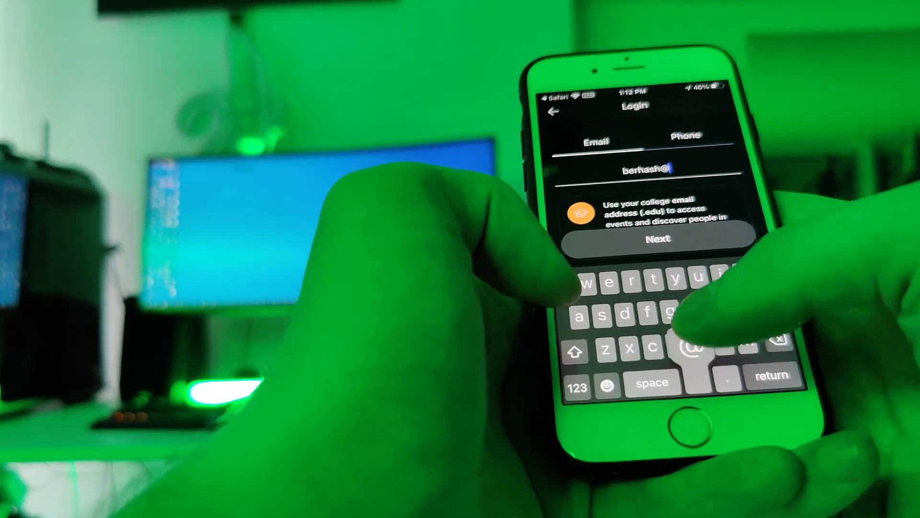
type("gmail.com")
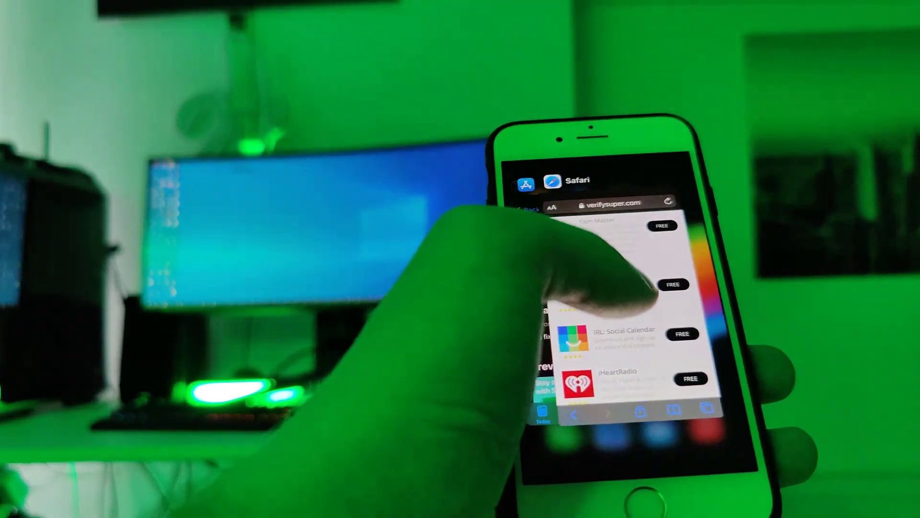
- Swipe through the App Switcher and launch the Solitaire game
scroll("down", 3)
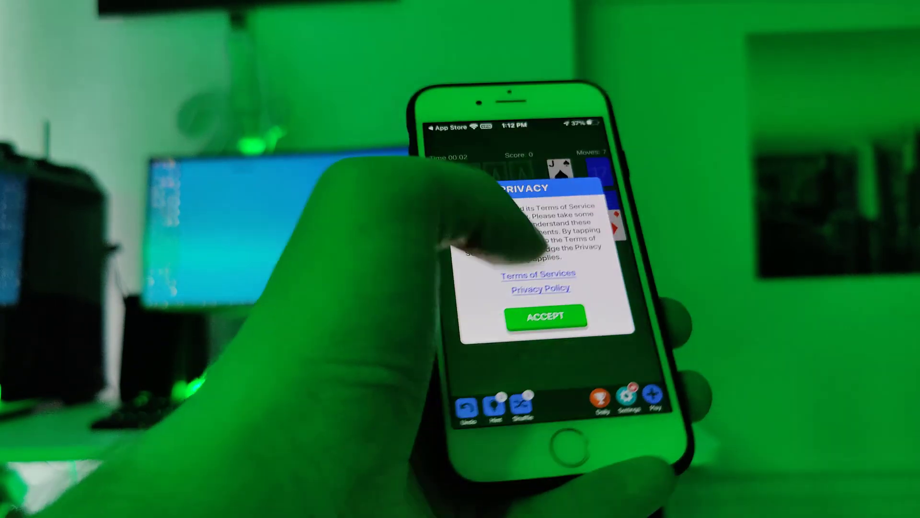
- Accept Solitaire's privacy terms and allow tracking for personalized ads
left_click(542, 316)
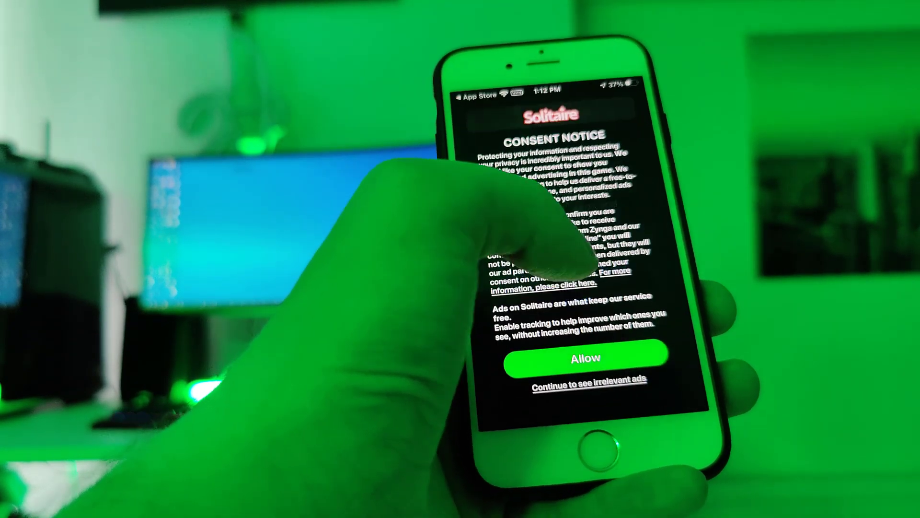
left_click(585, 358)
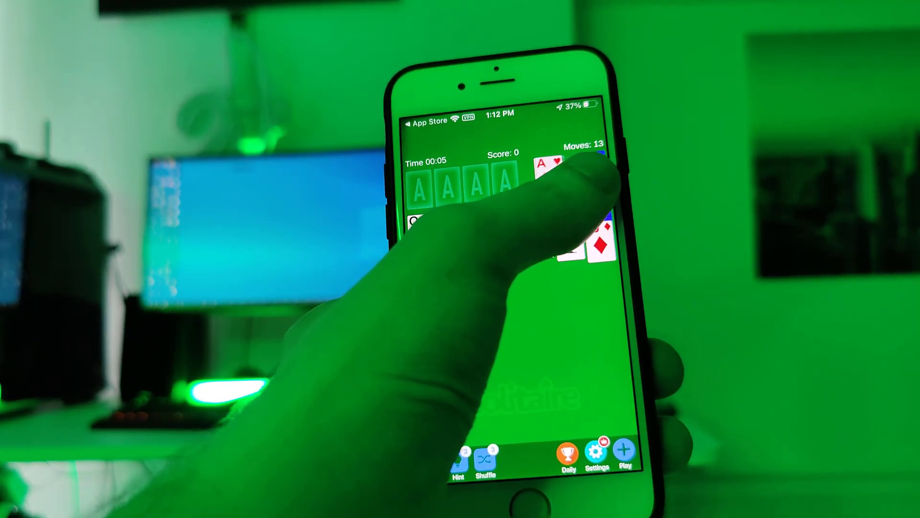